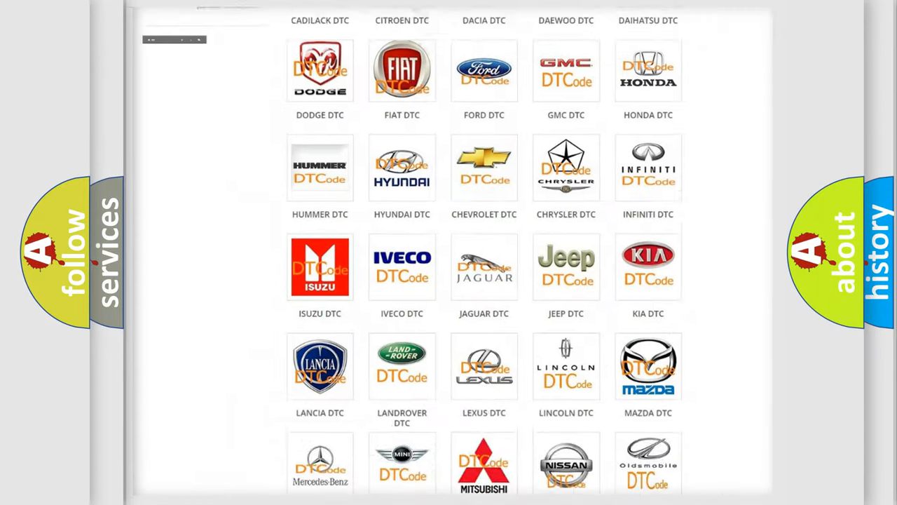
# Pick FIAT DTC from the brand grid and browse its code list, e.g. B000111.
pyautogui.scroll(3)
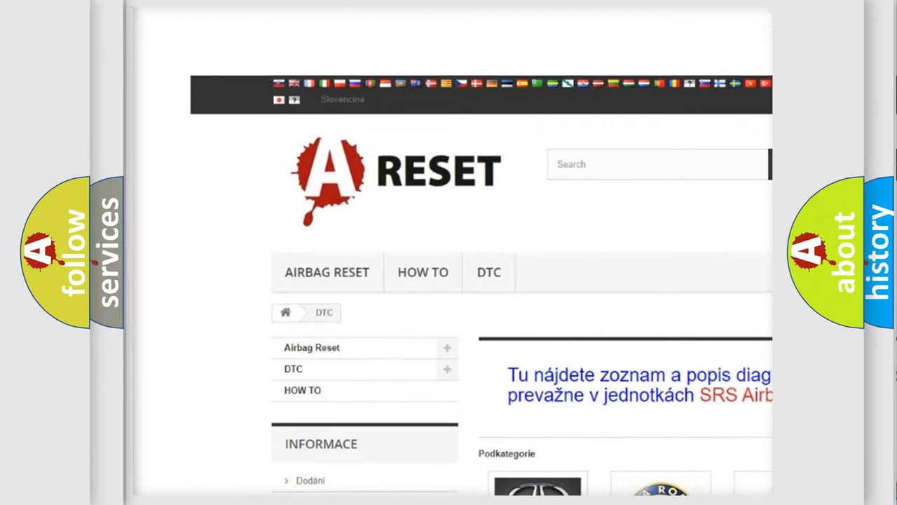
pyautogui.scroll(3)
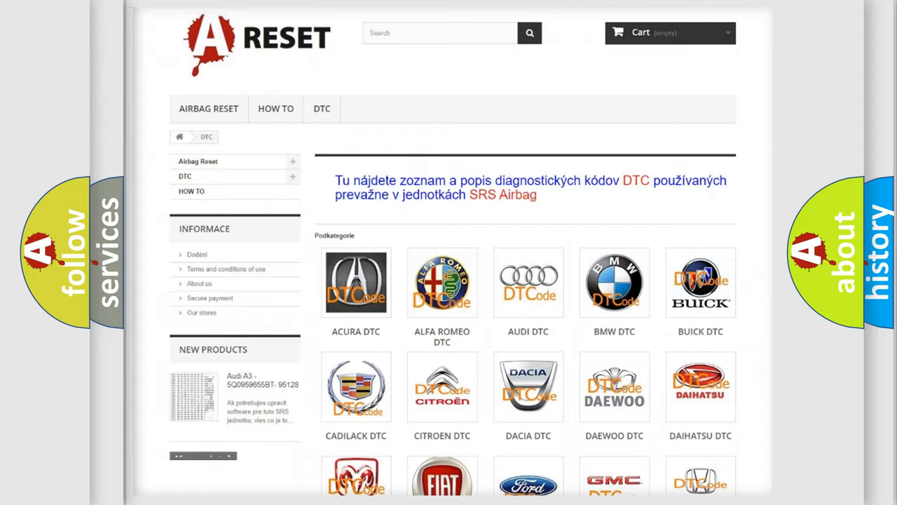
pyautogui.scroll(-3)
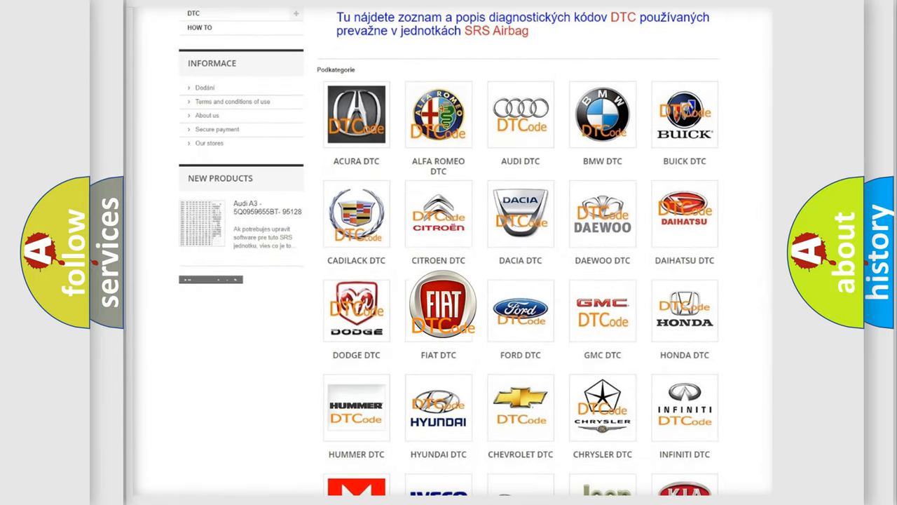
pyautogui.click(438, 305)
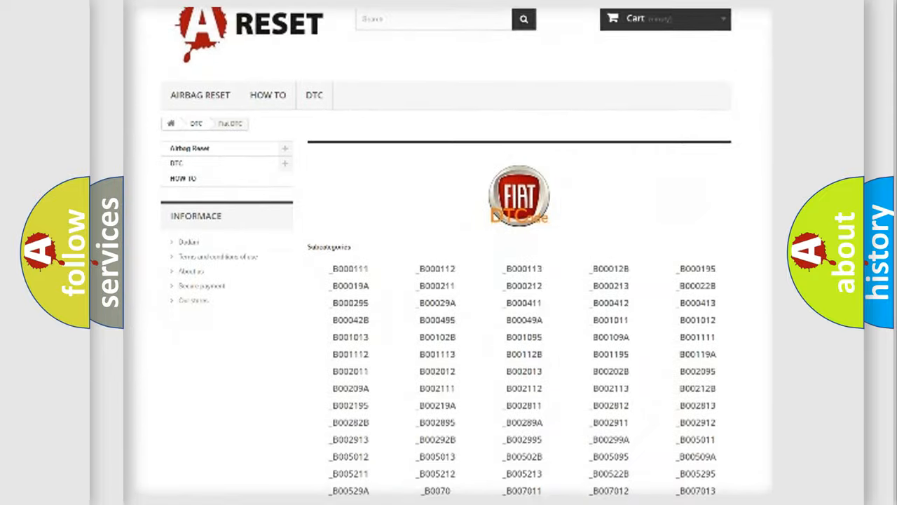
pyautogui.scroll(-3)
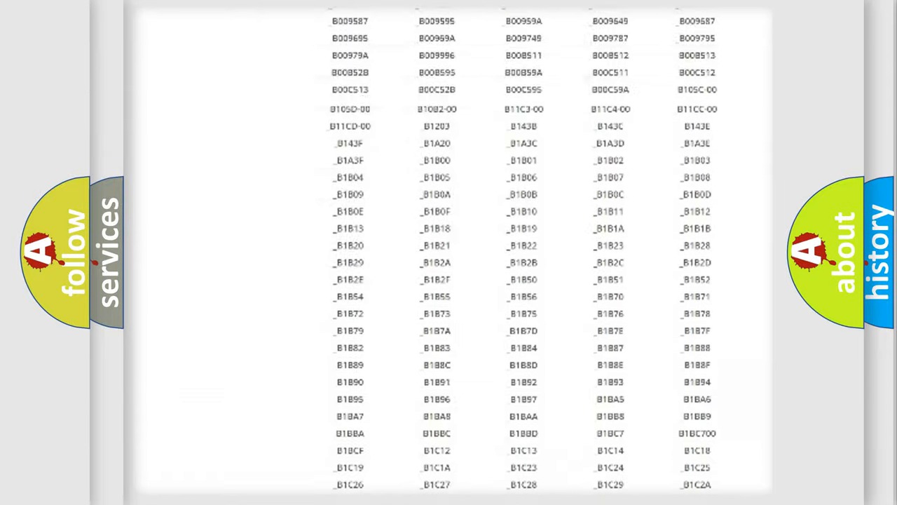
pyautogui.scroll(3)
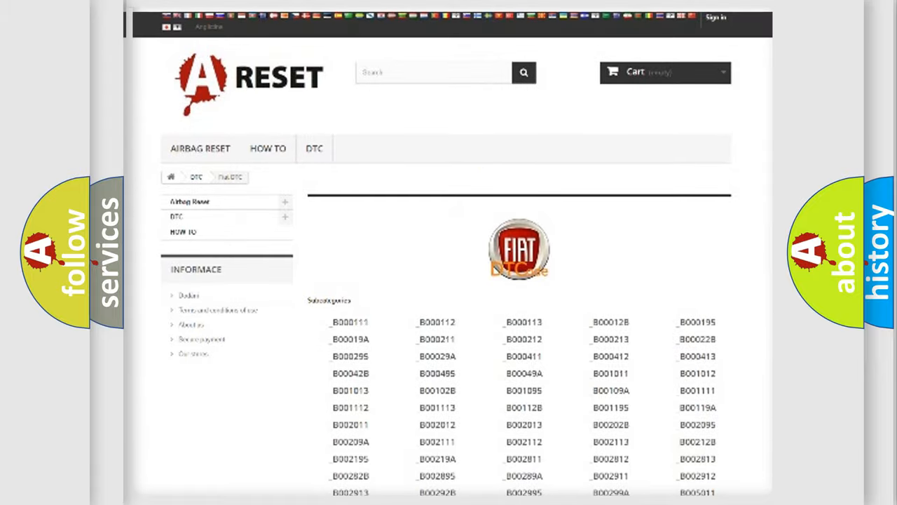